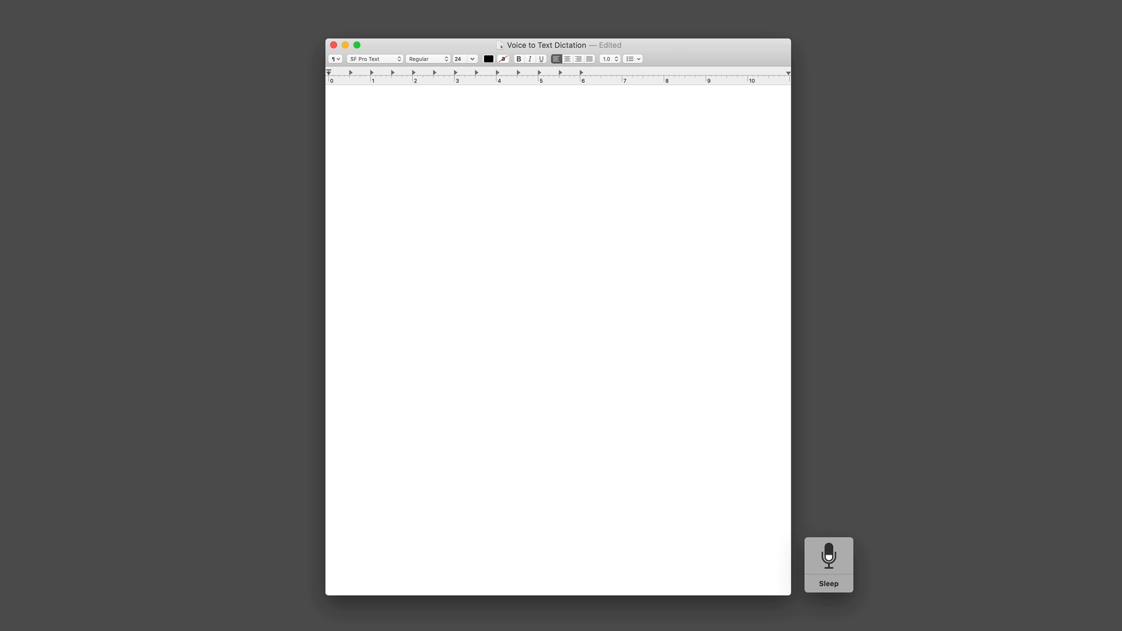
# Step: Dictate "Hello!" then the paragraph on Apple's OS-level dictation and its downloadable voice file
pyautogui.click(329, 93)
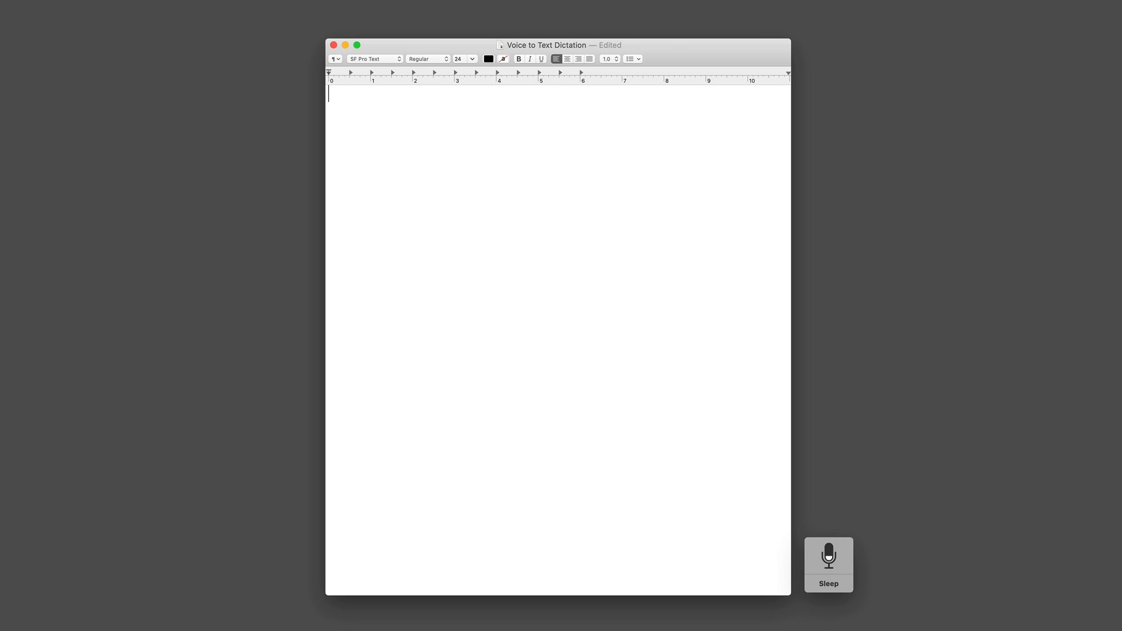
pyautogui.write('Hello!')
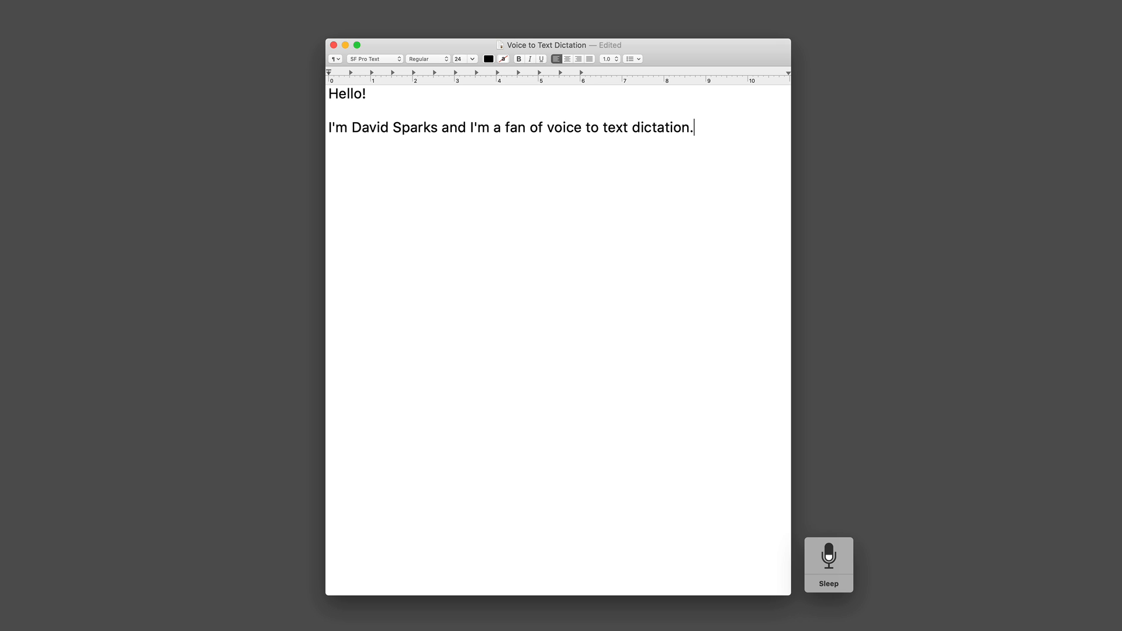
pyautogui.write("I've been using various engines to do this for years and recently Apple released its own built-in in June with the Mack OS called voice to text dictation.")
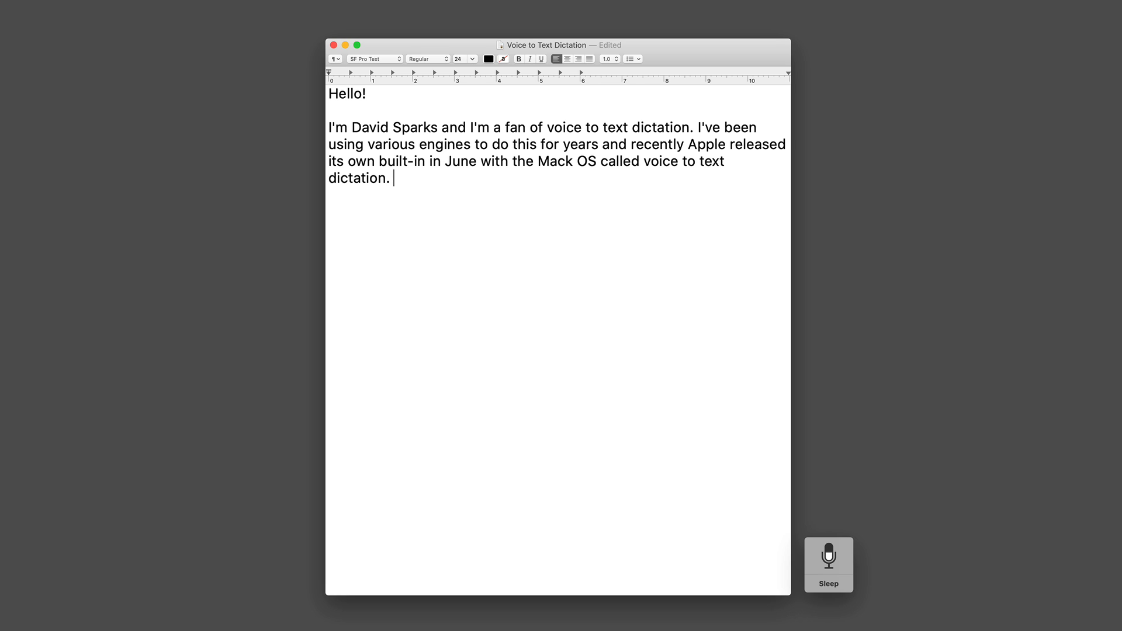
pyautogui.write("It's not an app he purchased but just chips right on the operating system and anybody can turn it on in the disability settings.")
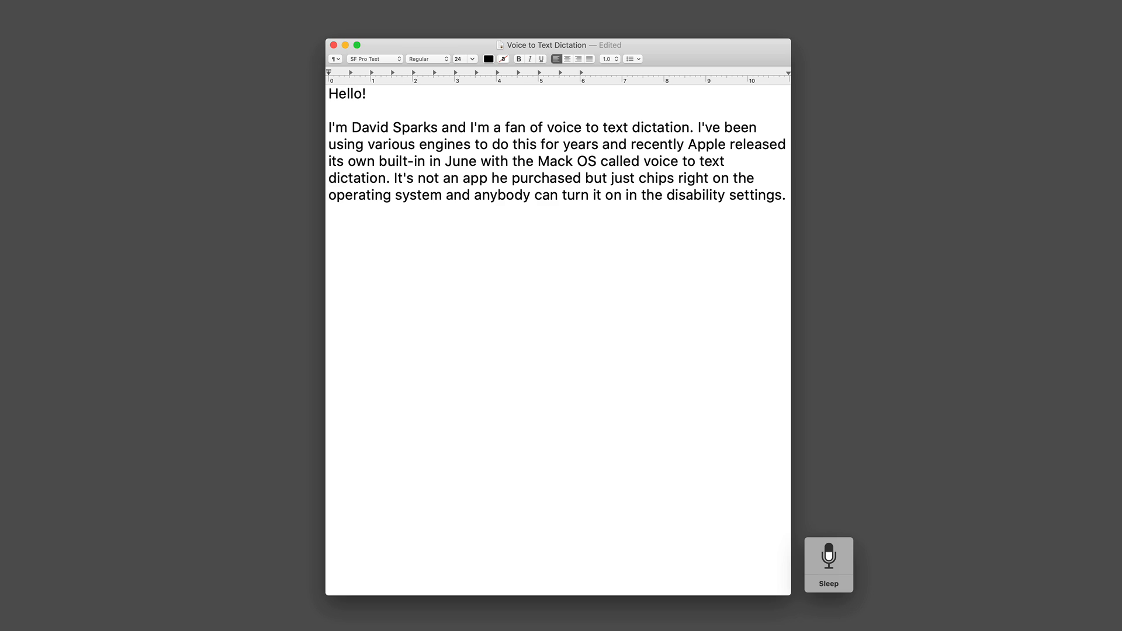
pyautogui.write("To make it work best you need to download a voice dictation fail but it's not an overly large file and it does help.")
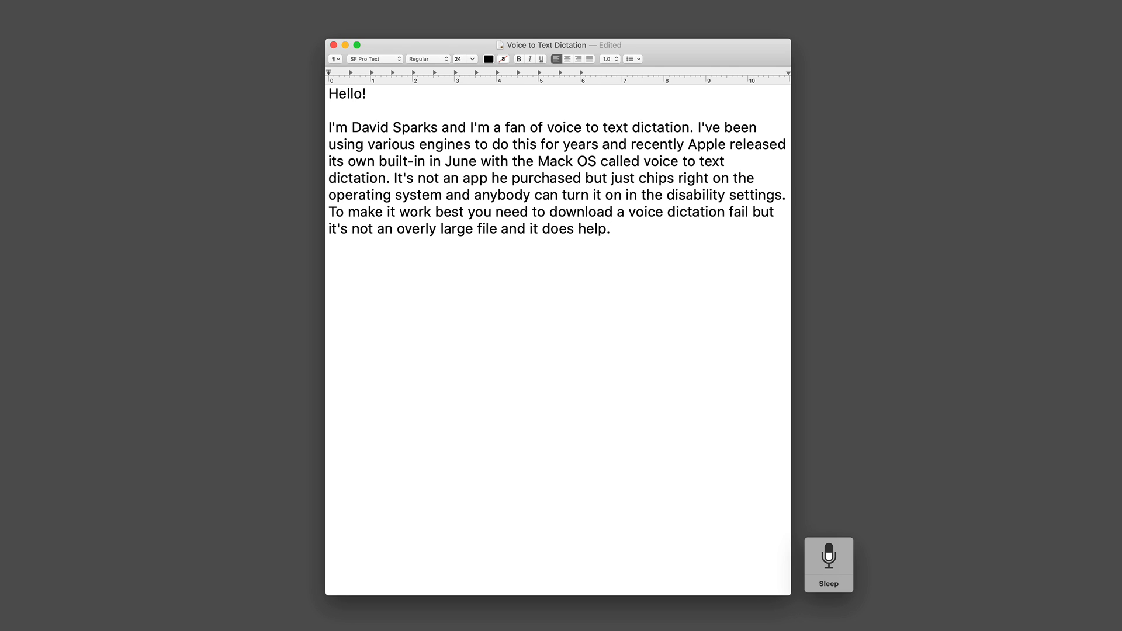
pyautogui.click(610, 227)
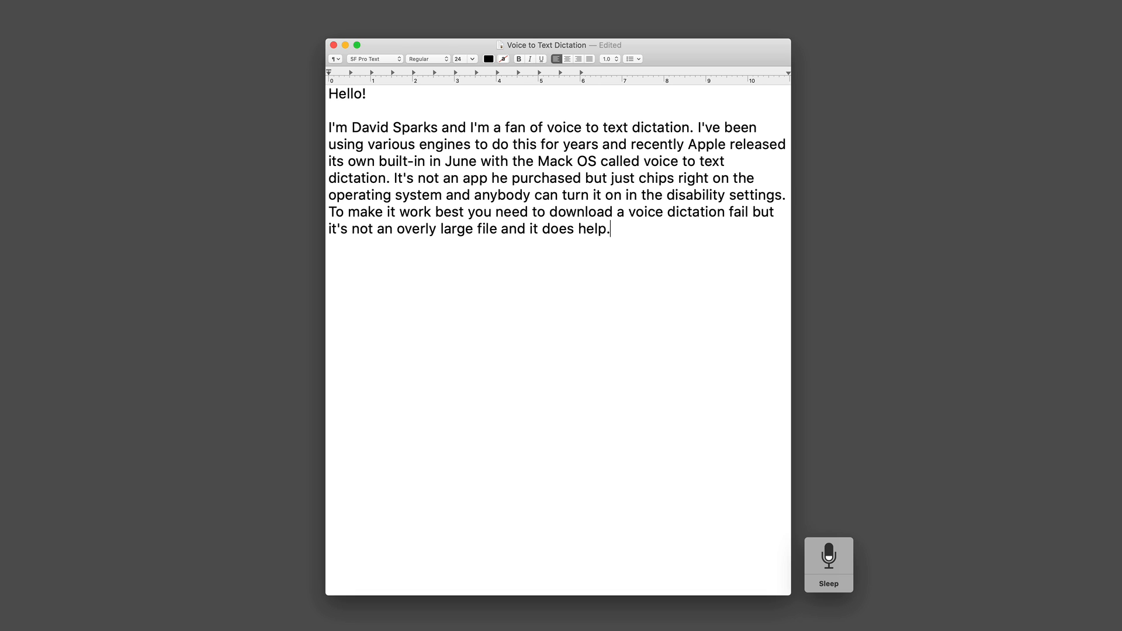
# Step: Dictate paragraphs comparing Apple's new system with Dragon, doubting it is quite as good
pyautogui.write("I've been using it now for a while and I thought it would be interesting to compare it to the dragon for Mac engine which was the best engine on the Mac up until last year when Drake and announced they would no longer support the mat.")
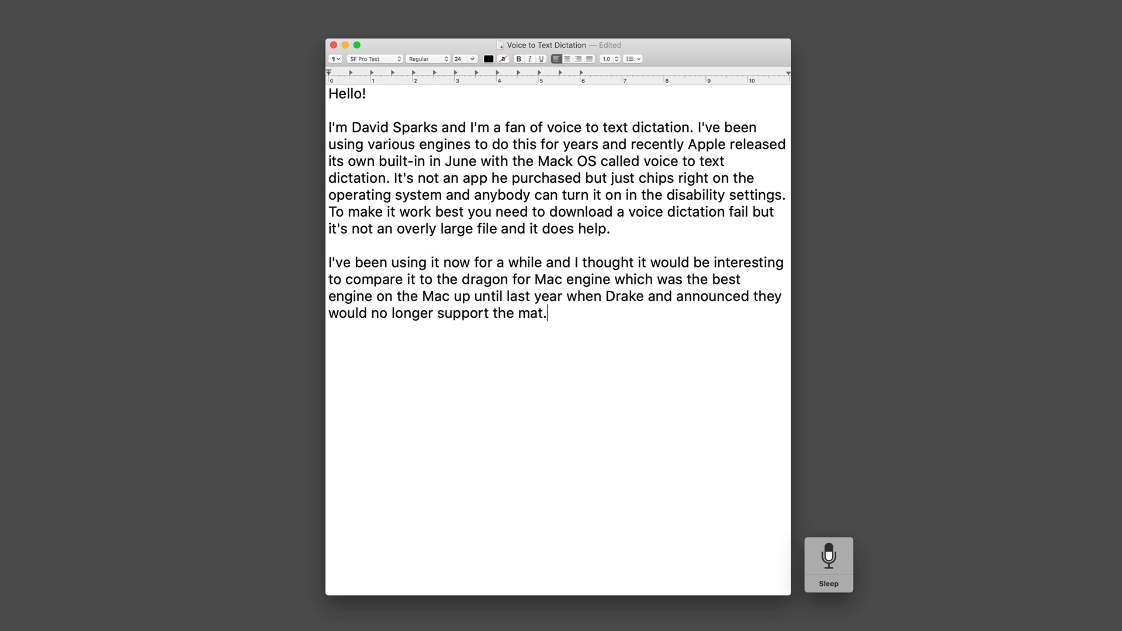
pyautogui.write("Well I'm generally a fan of apples new system I'm not sure it's quite as good as dragon yet.")
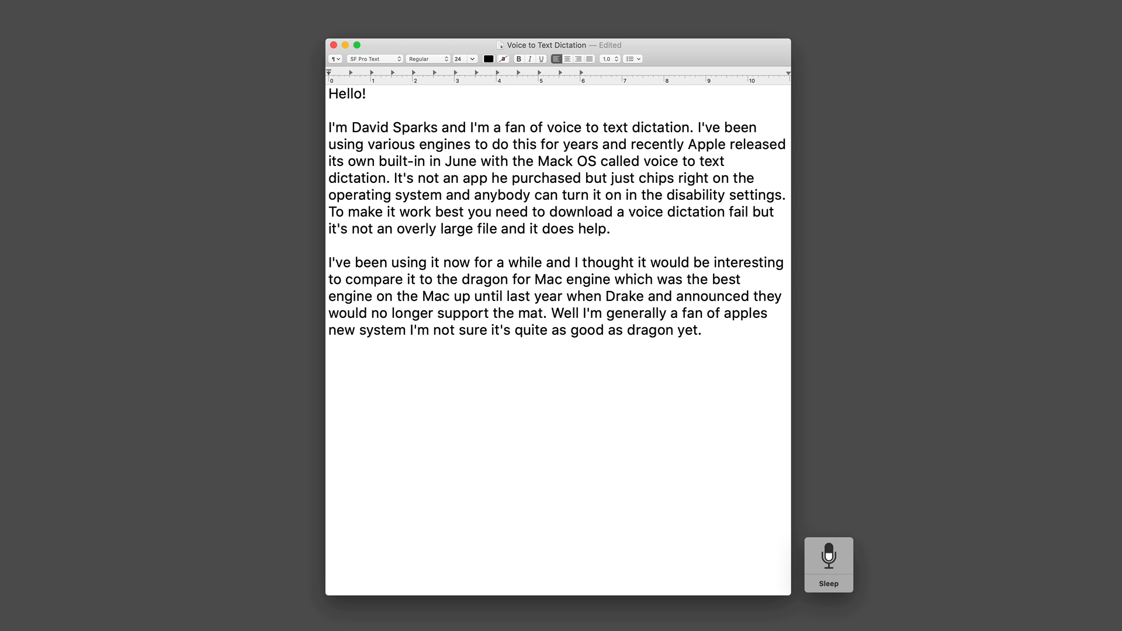
pyautogui.click(702, 330)
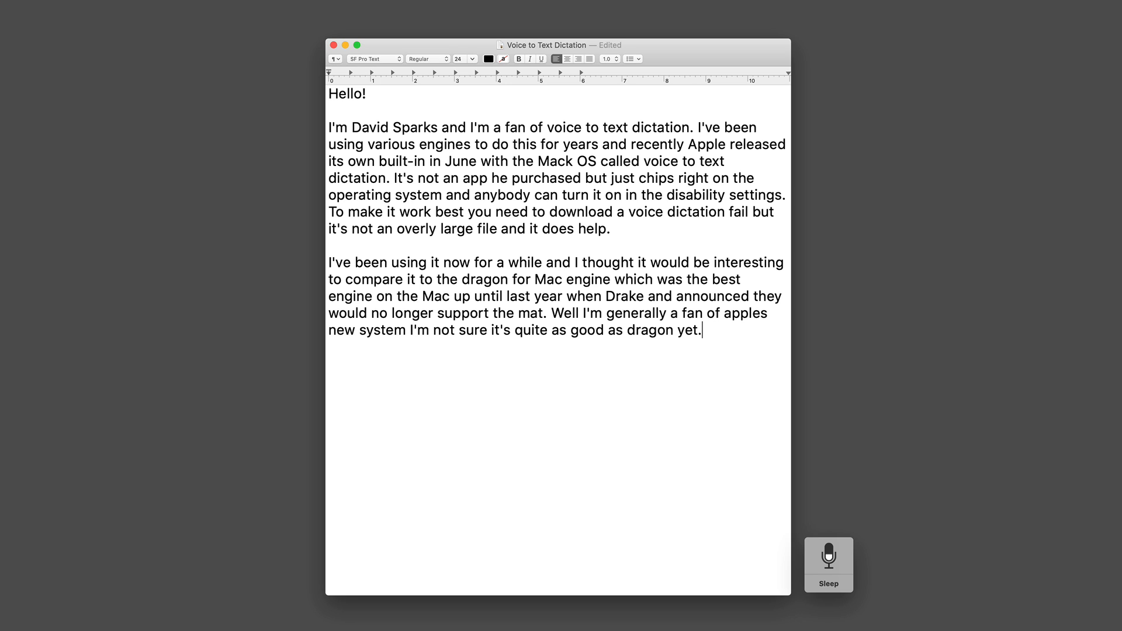
# Step: Dictate the two concerns: slowness keeping up with speech and accuracy, with Dragon still better on Catalina
pyautogui.write('My two big concerns are the inability to')
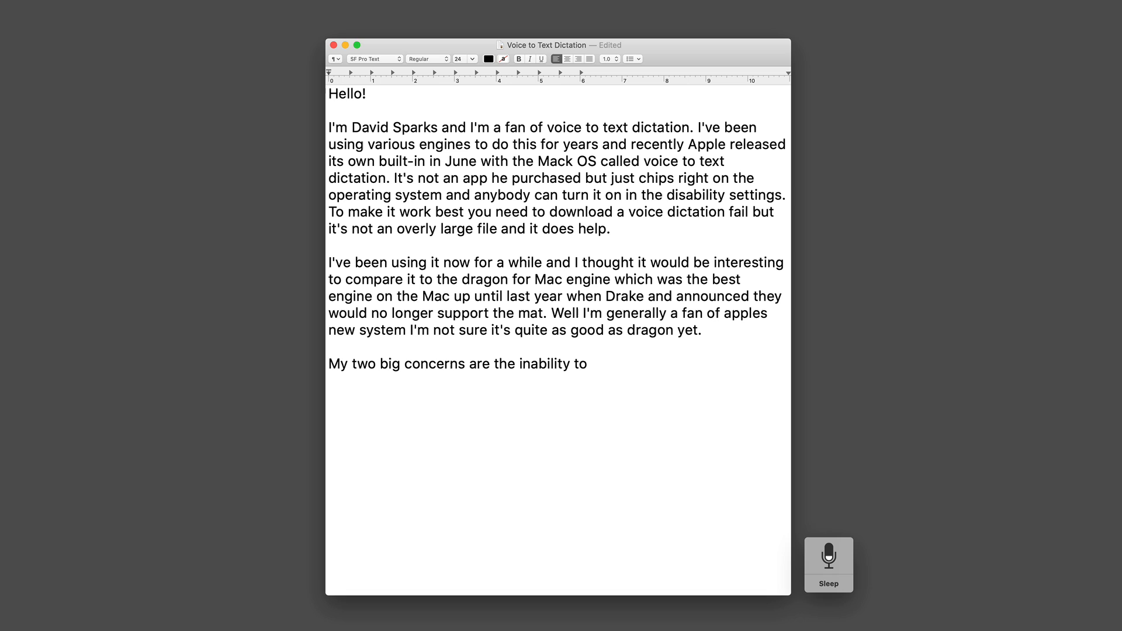
pyautogui.write('keep up with my voice. As you see as I dictate into this')
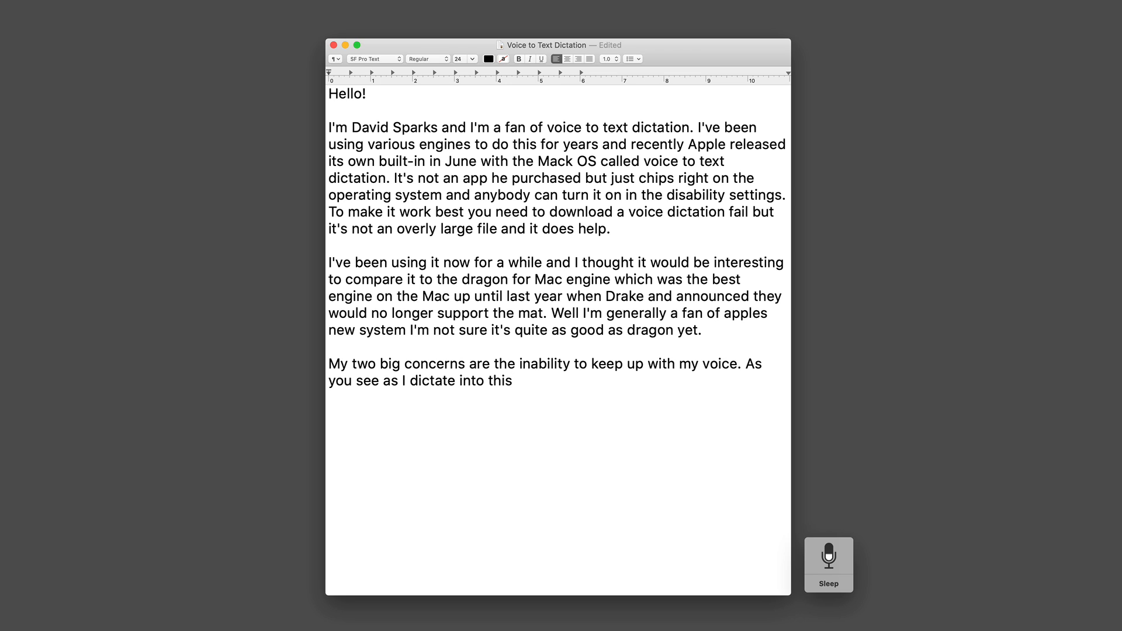
pyautogui.write("tatian here it seems to be a little slow and need me to pause in order to fill in the blank's.")
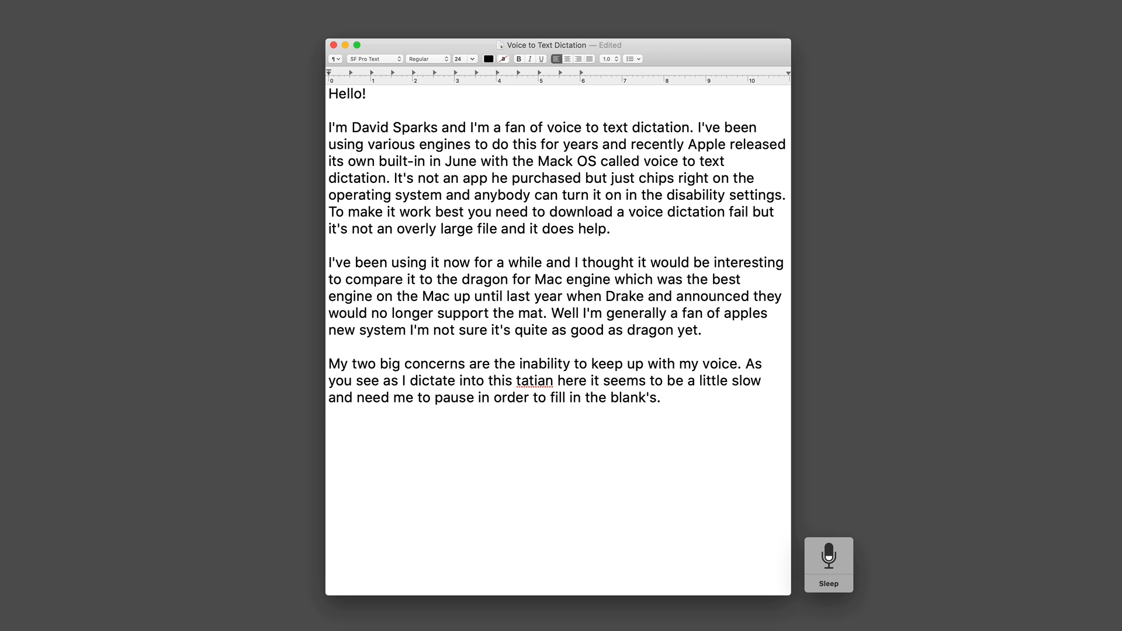
pyautogui.write("My second concern as you can also probably see is the accuracy. It's just not quite there yet with the accuracy.")
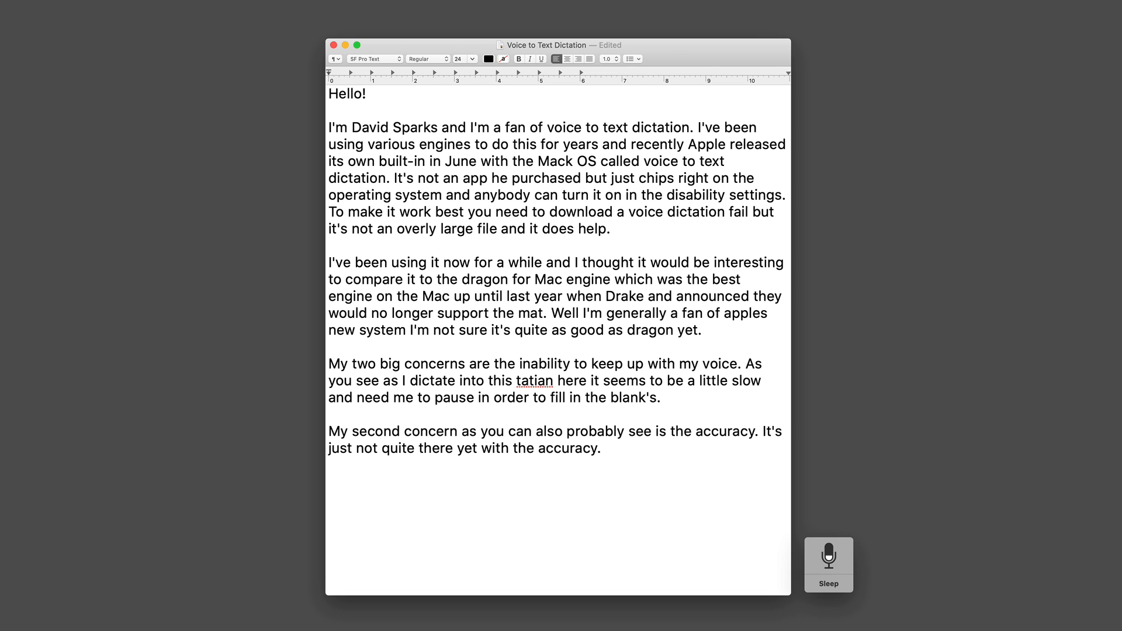
pyautogui.write("Honestly, dragon still is a better application and it still works on macOS Catalina even though it's no longer supported.")
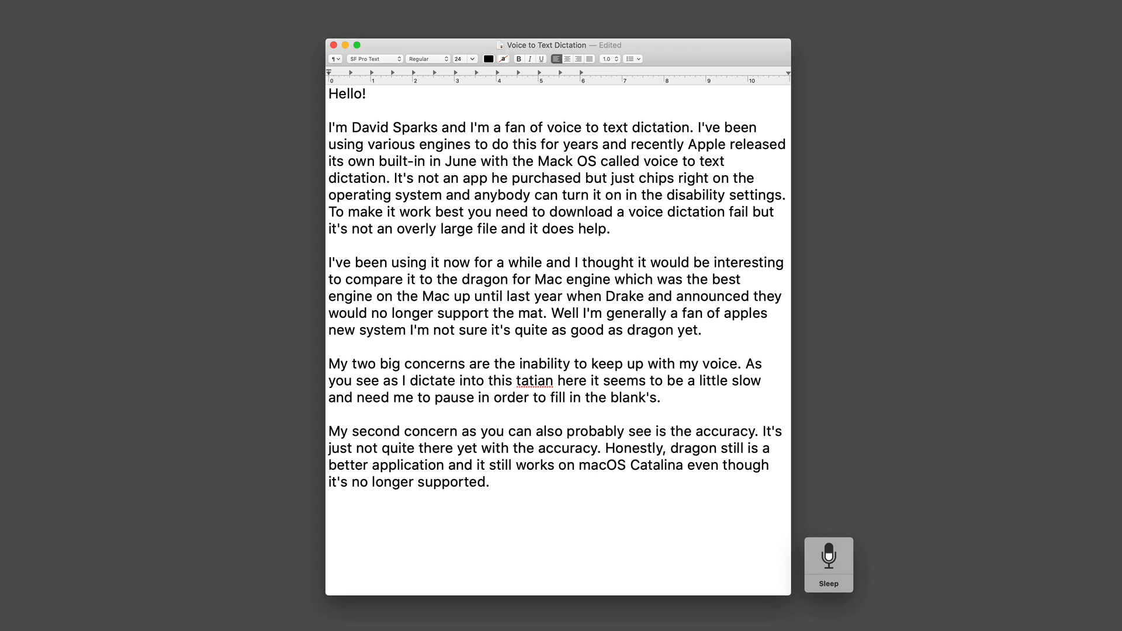
pyautogui.click(489, 482)
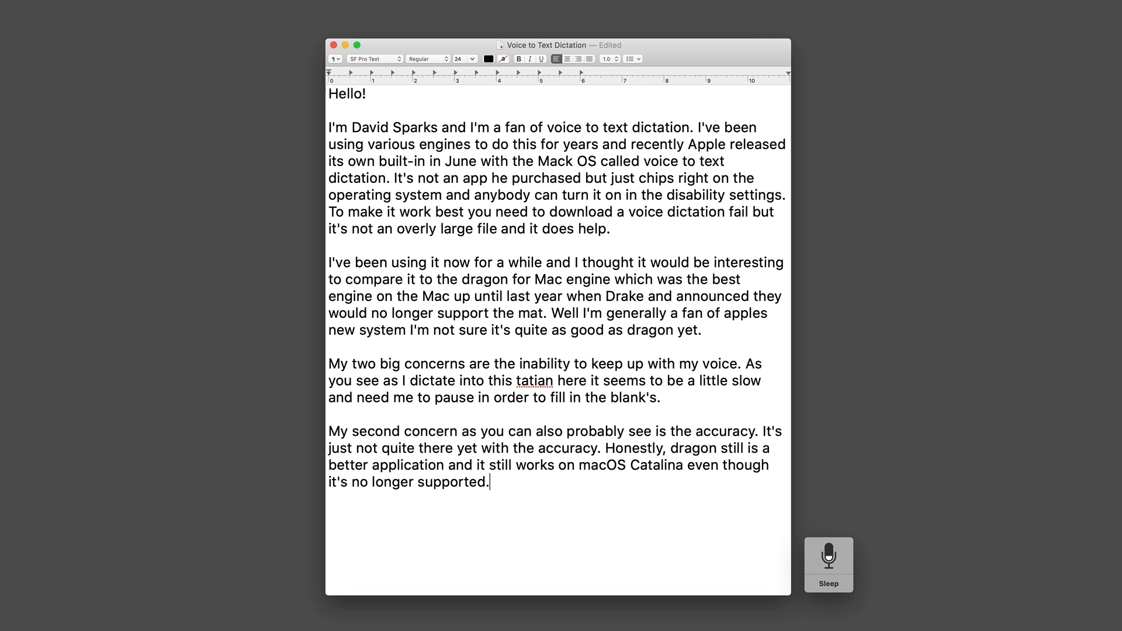
# Step: Dictate "Nevertheless, there is hope..." and the lead-in "For contrast. Let's take a look at Dragon."
pyautogui.write("Nevertheless, there is hope. This is the best effort apples ever made and it's really only their first year.")
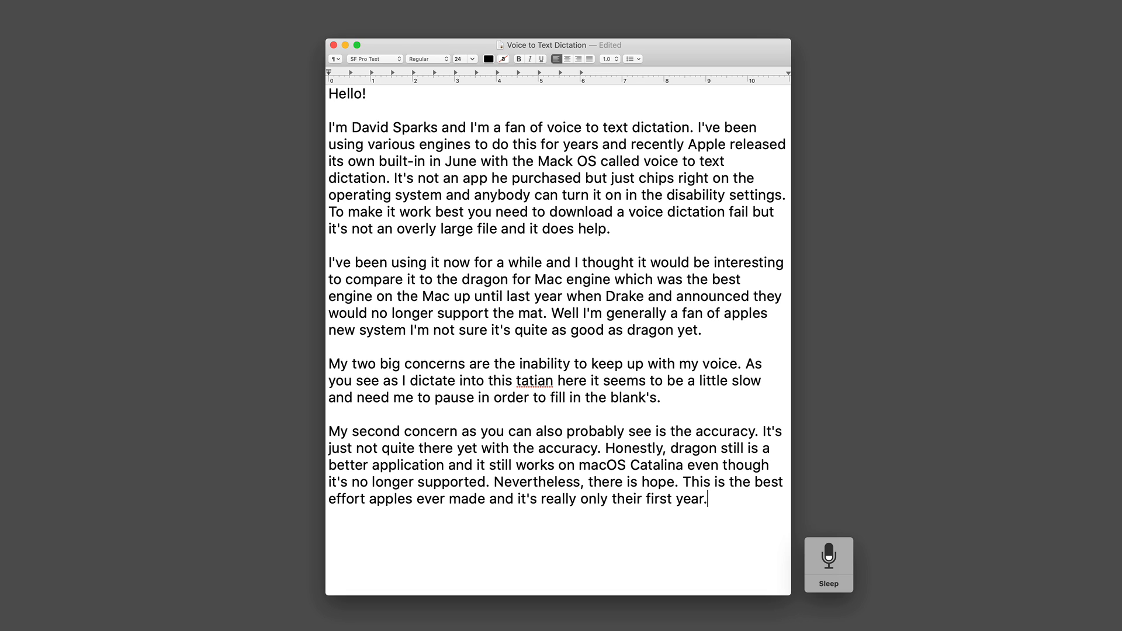
pyautogui.write("For contrast. Let's take a look at Dragon.")
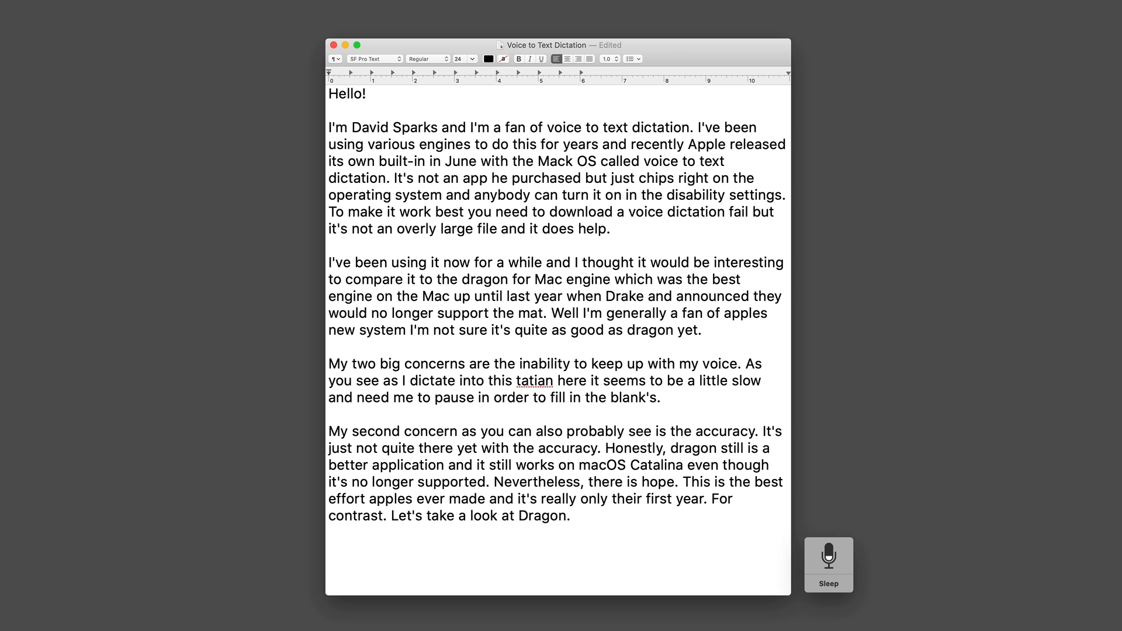
pyautogui.click(569, 515)
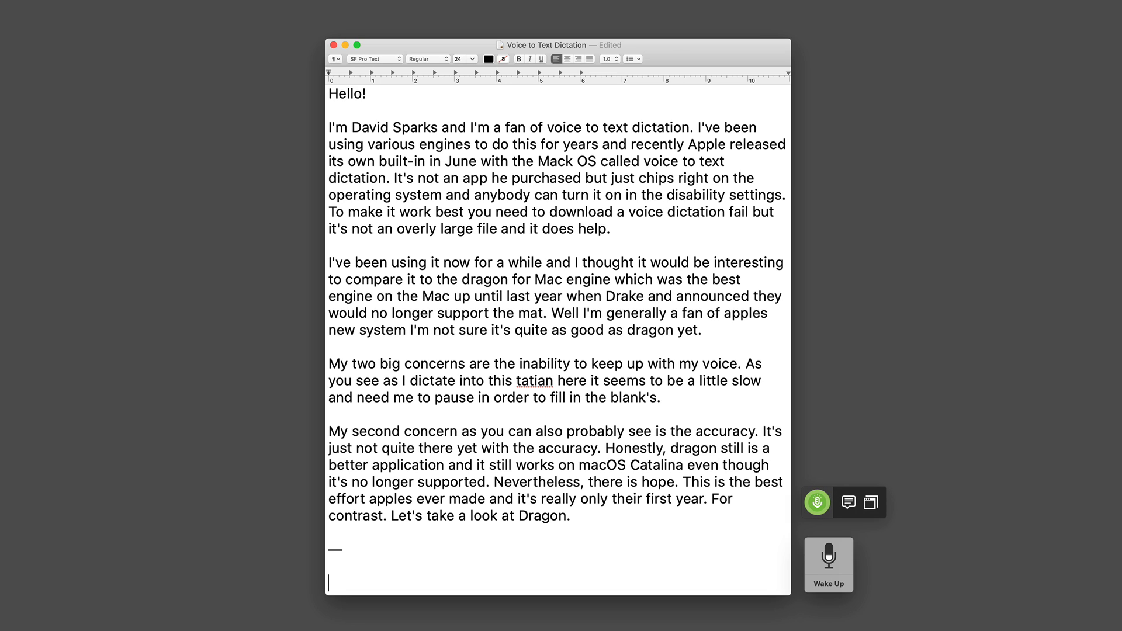
# Step: Dictate with Dragon for Mac its maturity and speed, accurate dictation, and the planned engine test
pyautogui.write("Now I'm dictating with Dragon for Mac. This is a more mature product and a bit speedier. although that last sentence seemed just as slow to appear as the max speech to text")
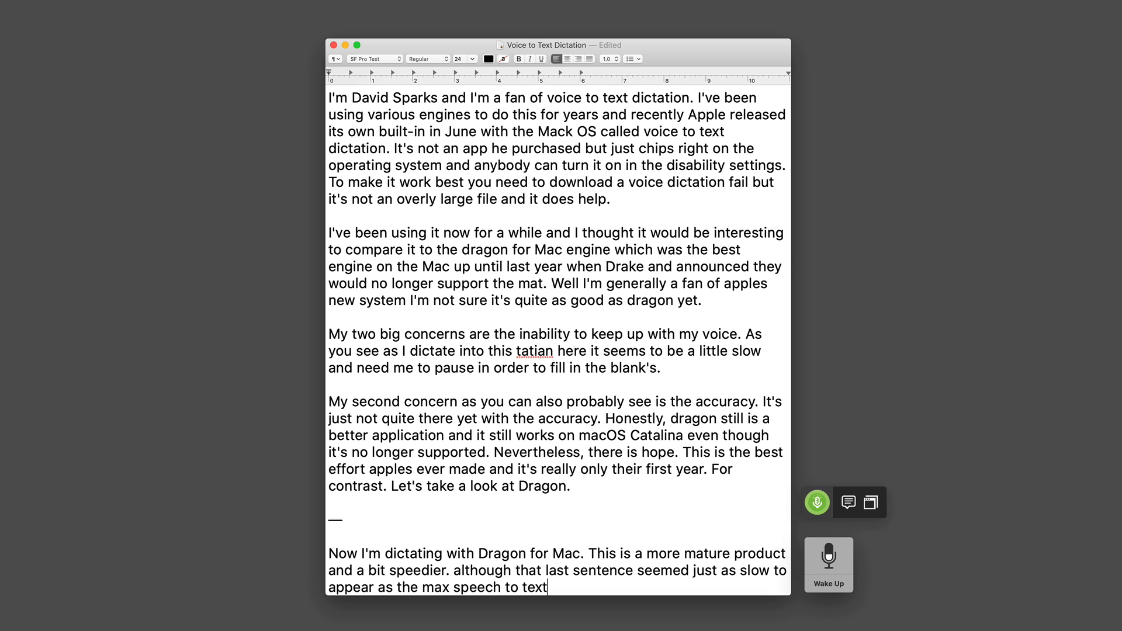
pyautogui.write('feature is.')
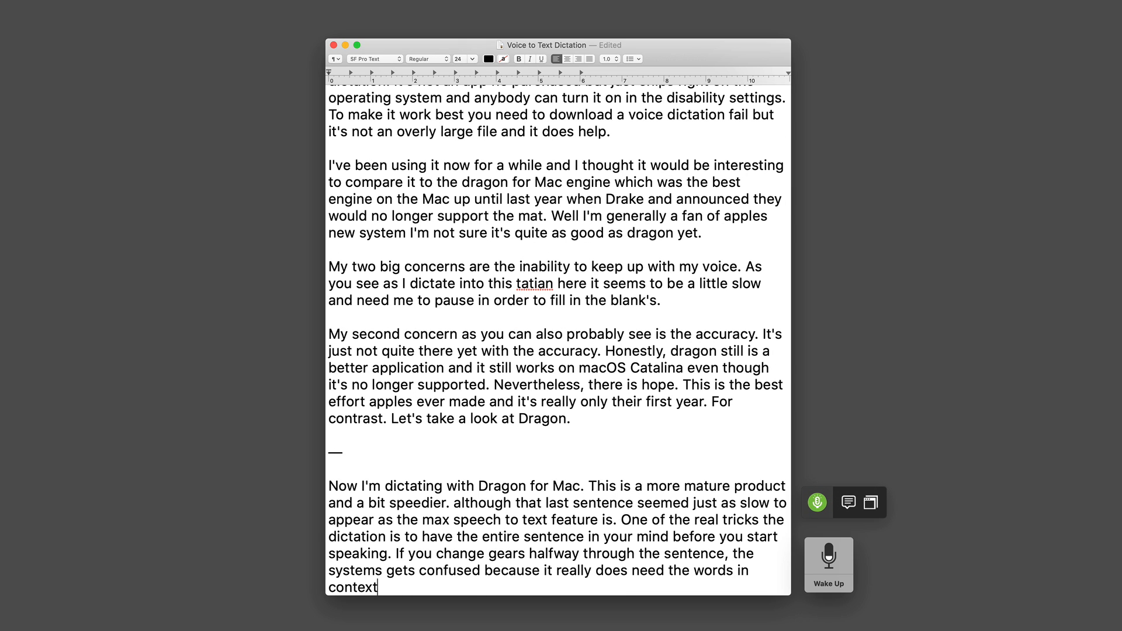
pyautogui.write('to provide accurate dictation.')
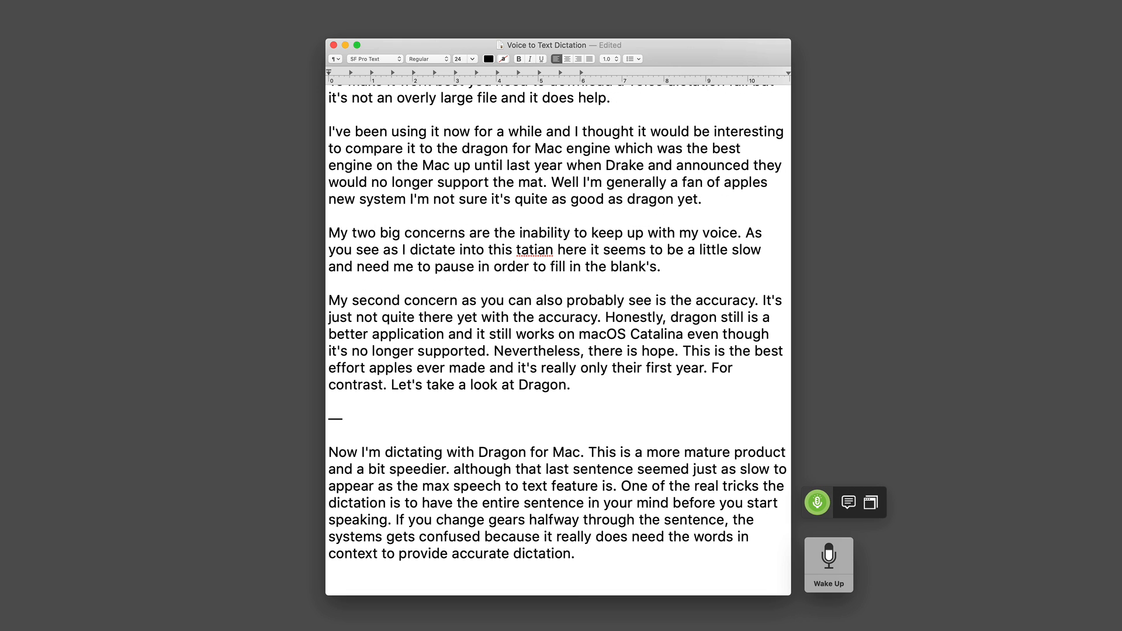
pyautogui.write('I thought it would be interesting to do a test of the engines against one another.')
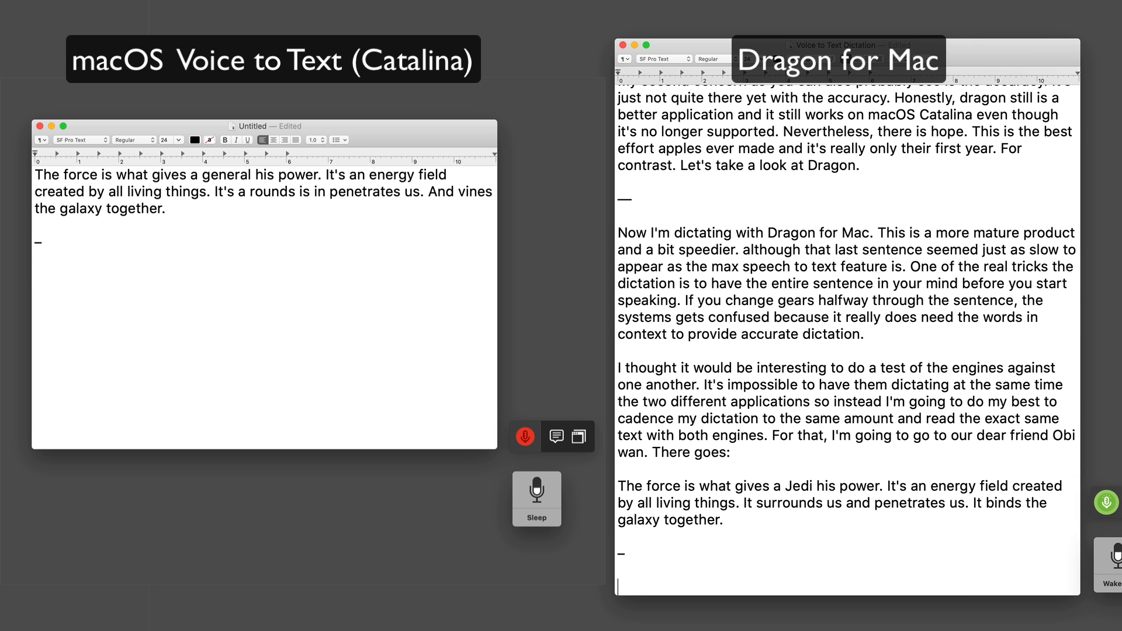
# Step: Dictate "A young Jedi named Darth Vader, who was a pupil of mine until he turned to evil," into both documents
pyautogui.write('A young Jedi named Darth Vader,')
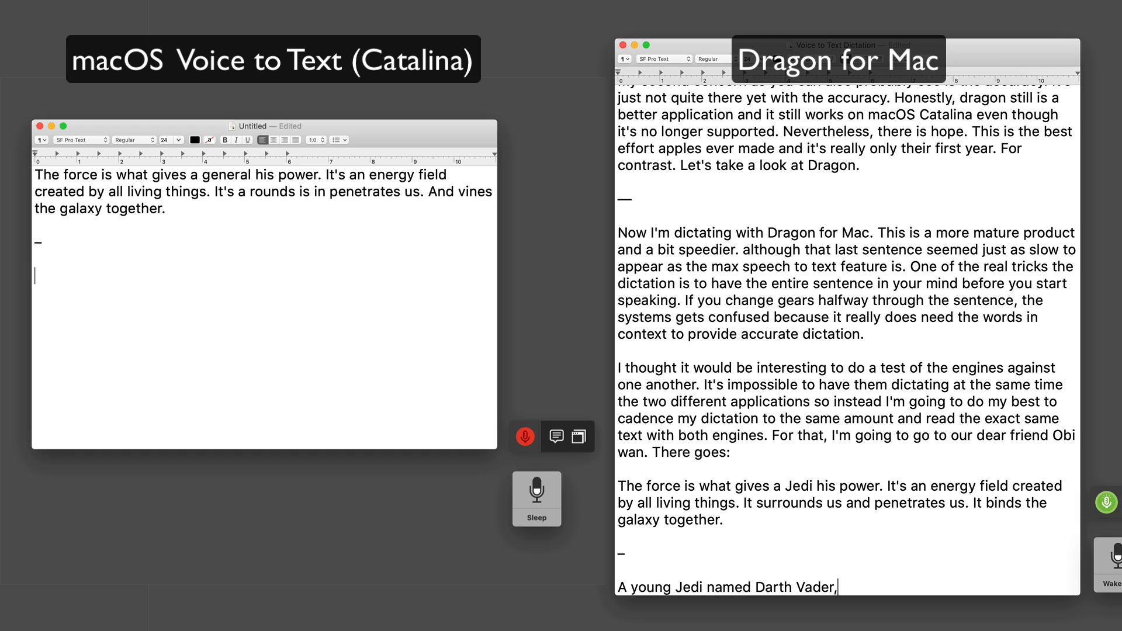
pyautogui.write('who was a pupil of mine until he turned to evil, helped the Empire hunt down and destroy the Jedi Knights. He betrayed and murdered your father.')
pyautogui.write('Are young Jedi name Darth Vader, who is a pupil of mine until he turned evil, help the empire hunt down and destroy the giant nights. He betrayed and murdered your father.')
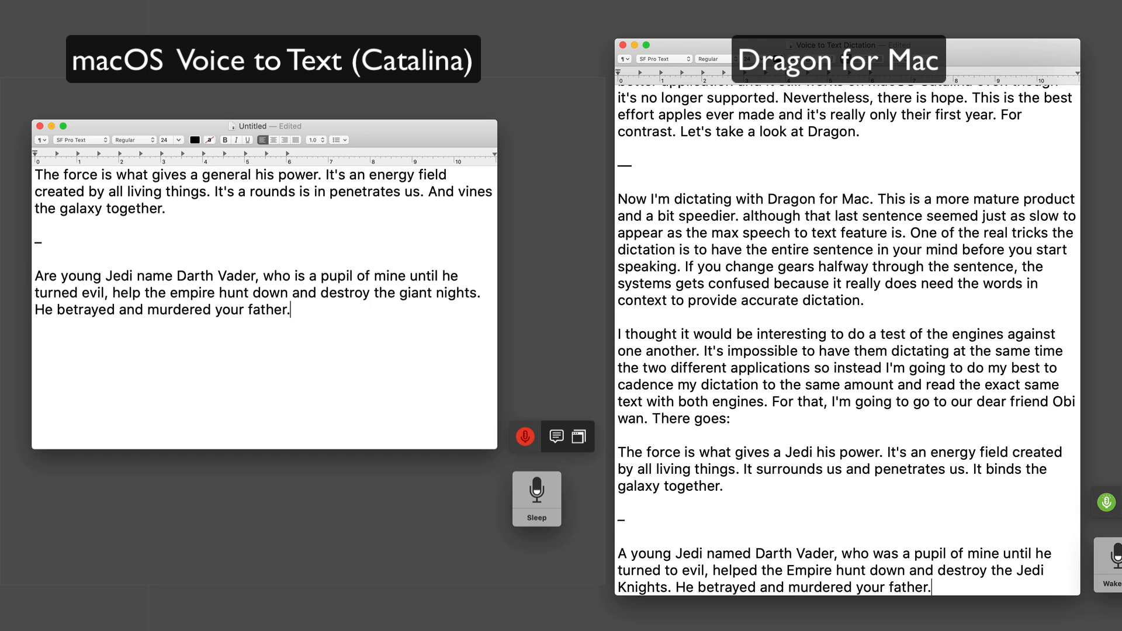
pyautogui.scroll(-3)
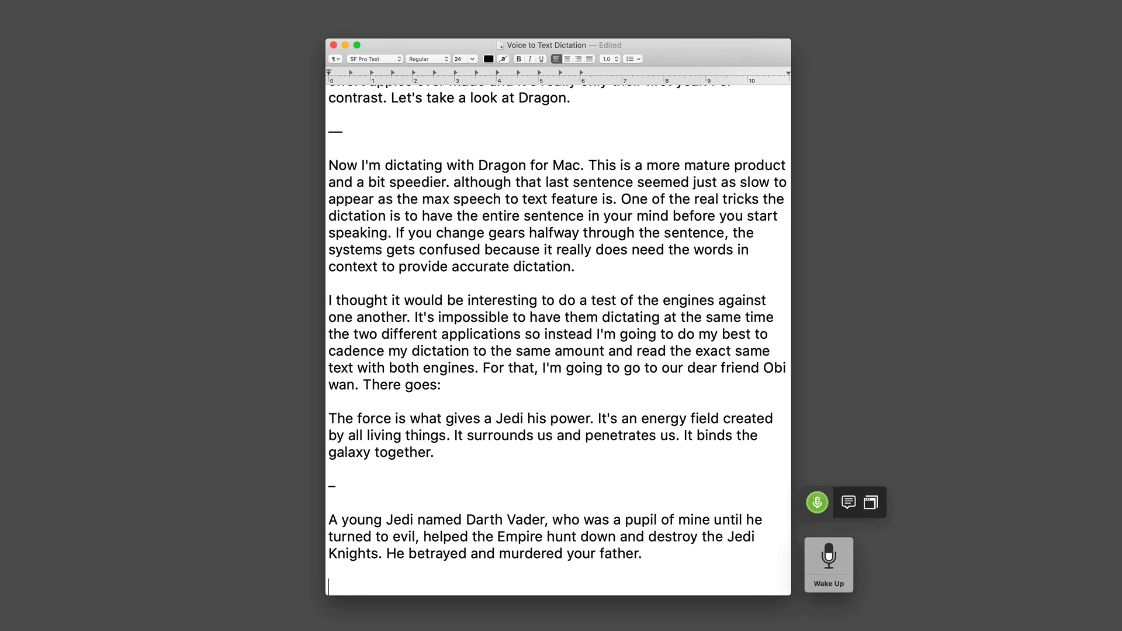
# Step: Dictate that Apple is about 90% of the way to Dragon but the last 10% makes the difference
pyautogui.write('Overall, it feels to me like Apple is about 90% of the way to where Dragon was')
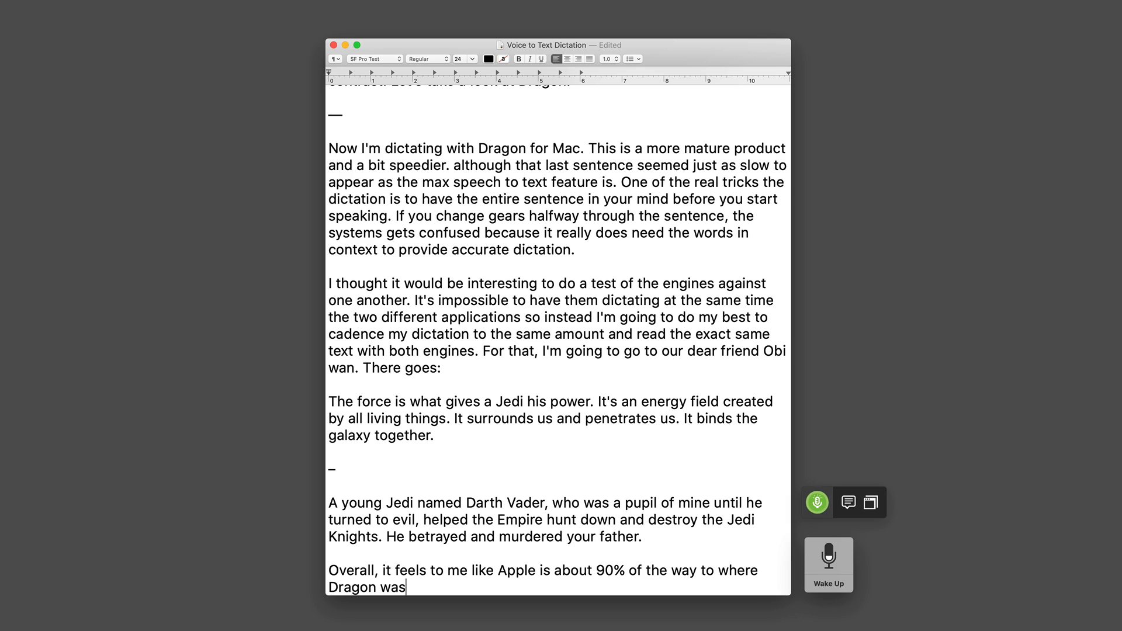
pyautogui.write('but that last 10% makes all of the difference.')
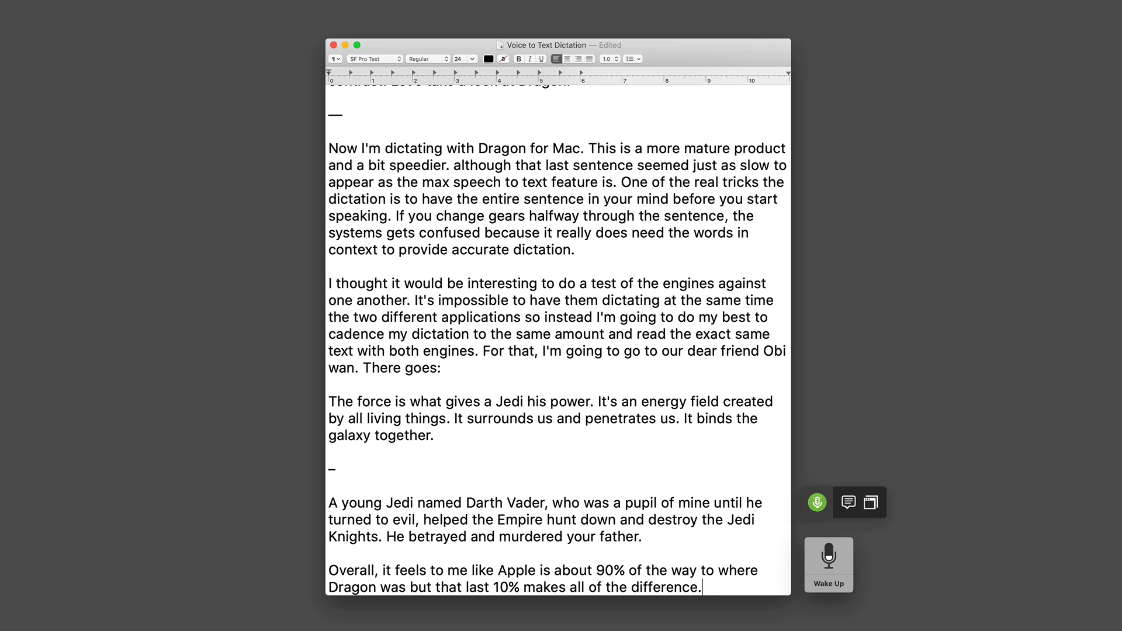